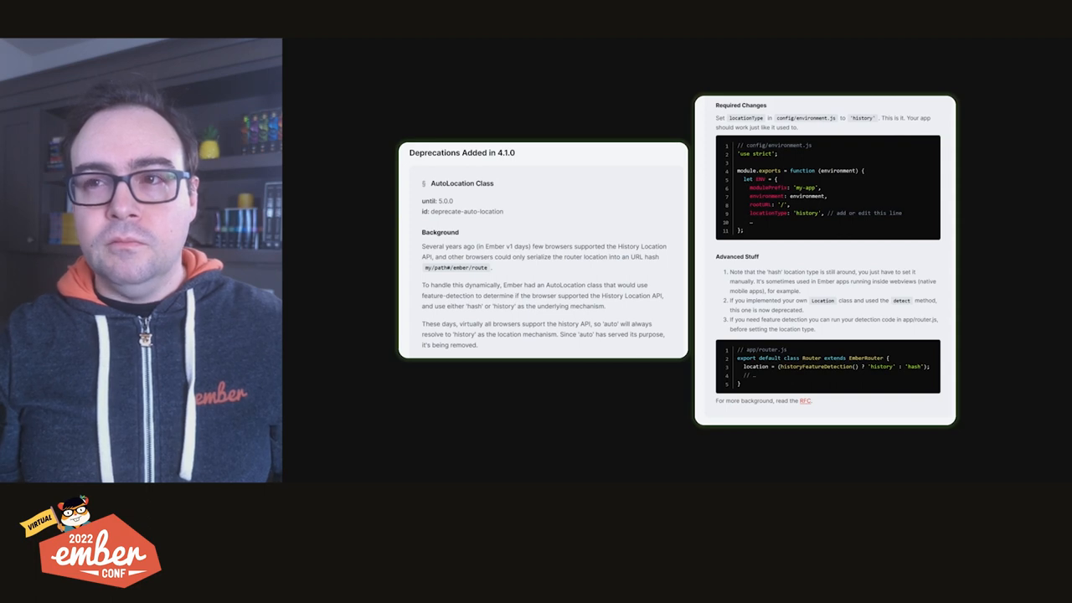
key("Right")
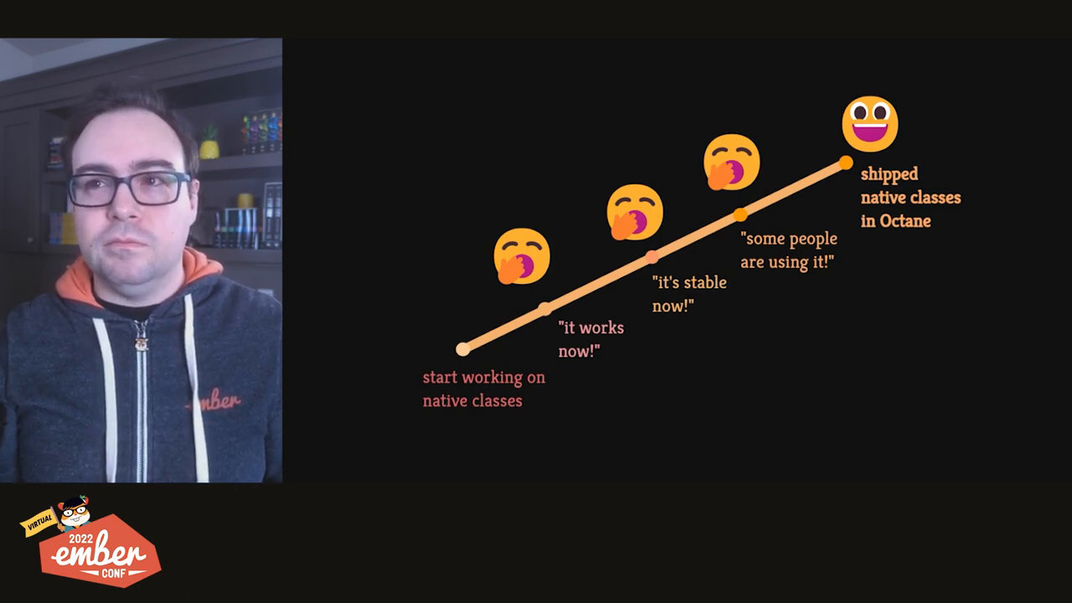
key("Right")
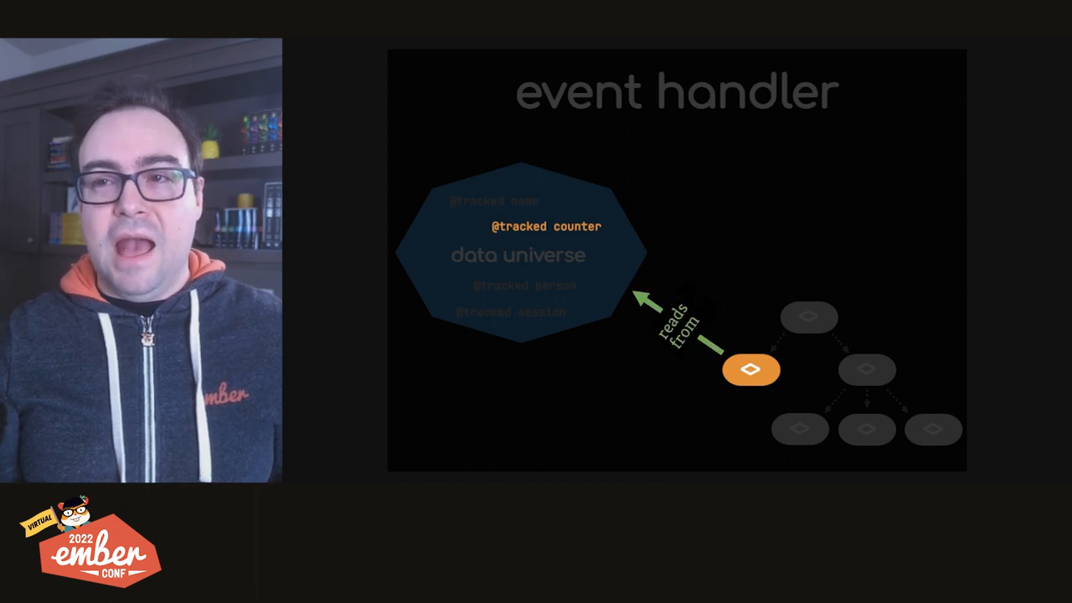
key("Right")
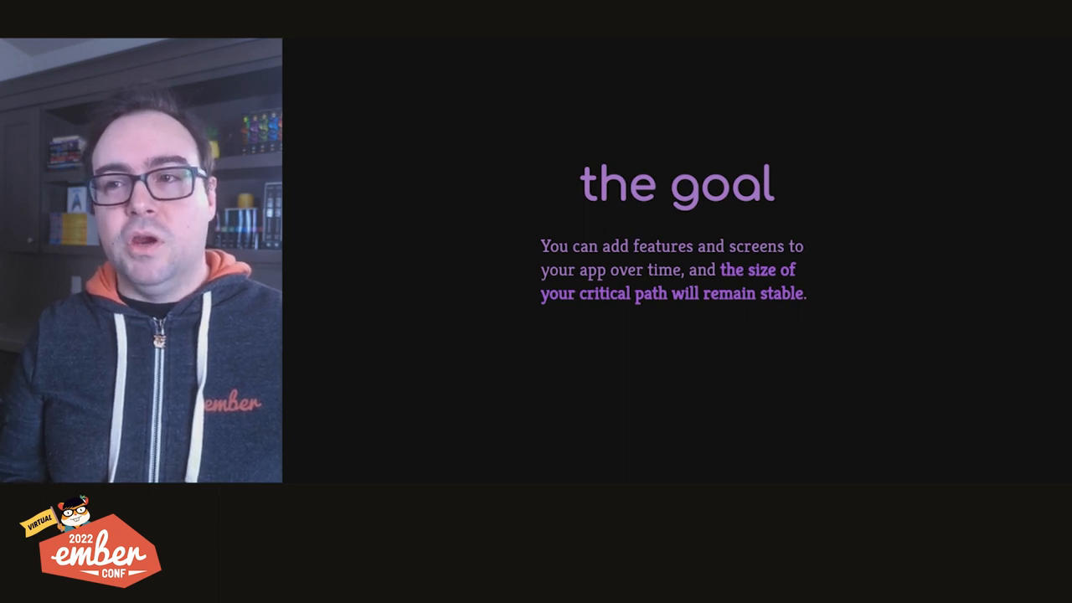
key("Right")
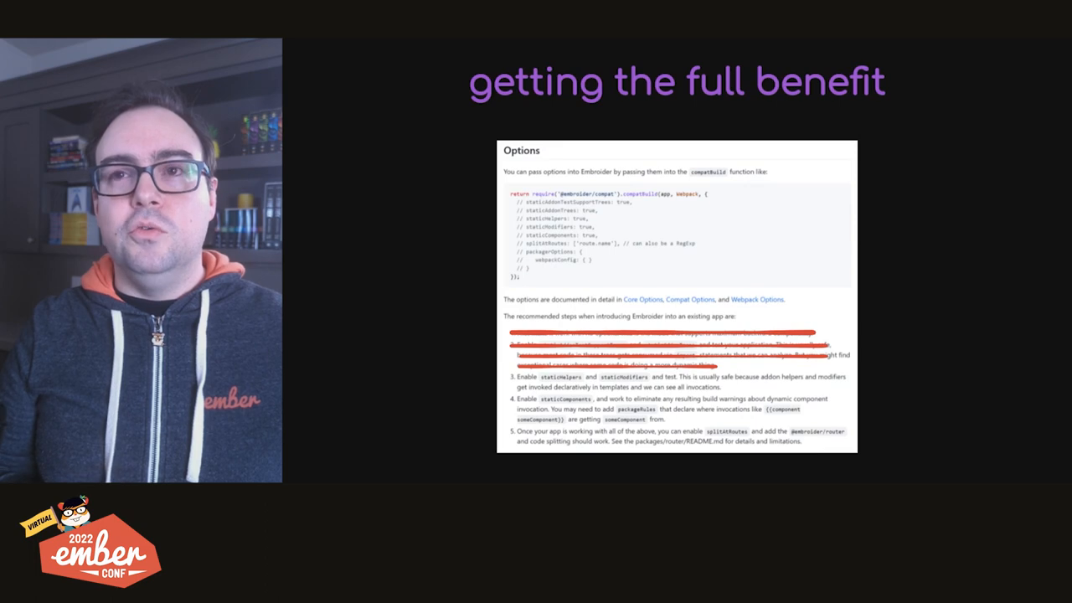
key("Right")
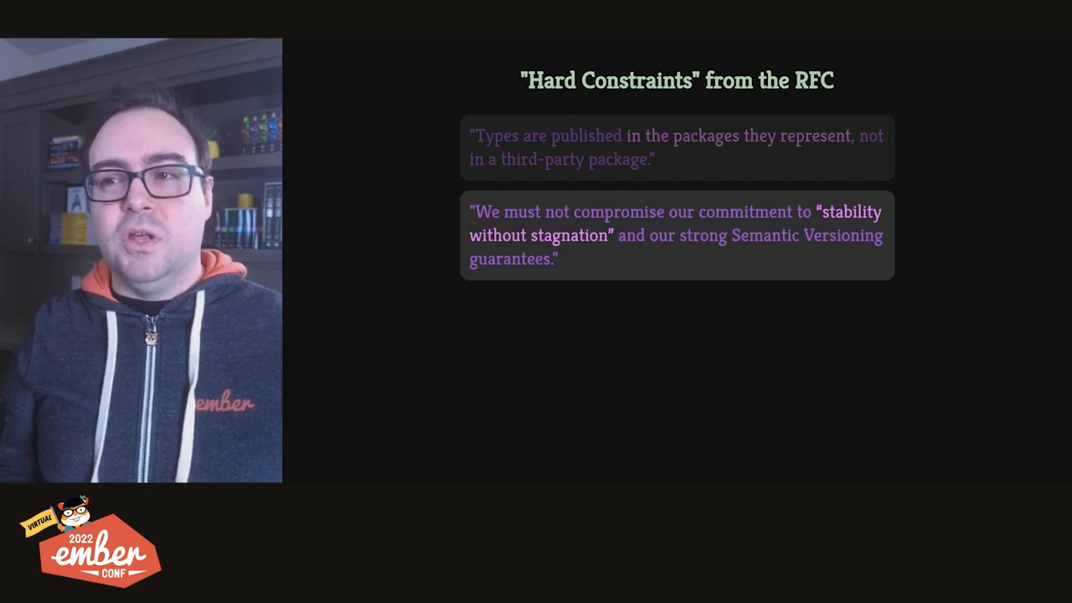
key("right")
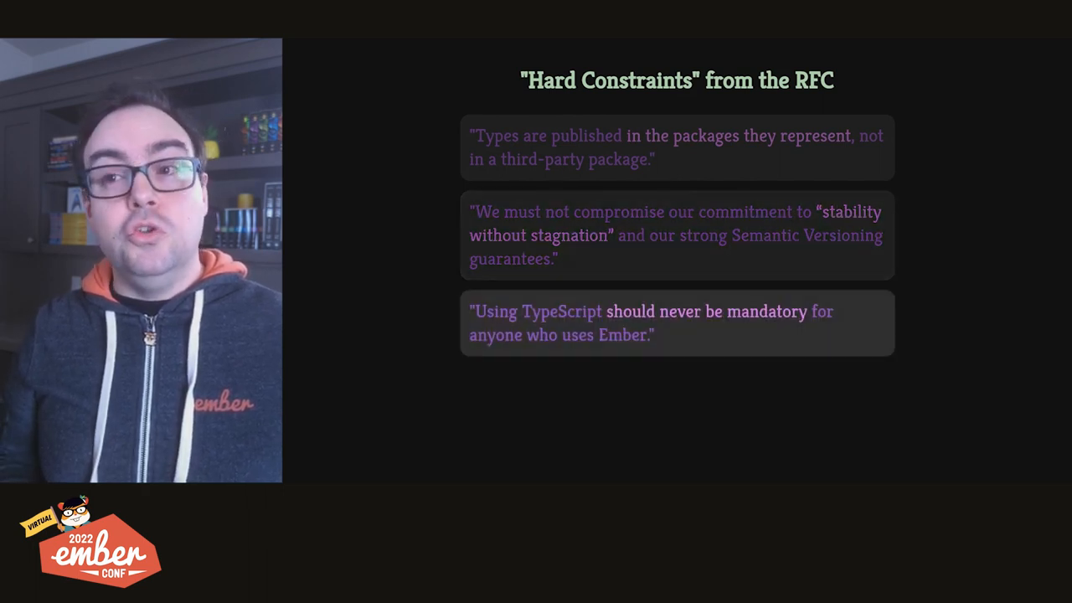